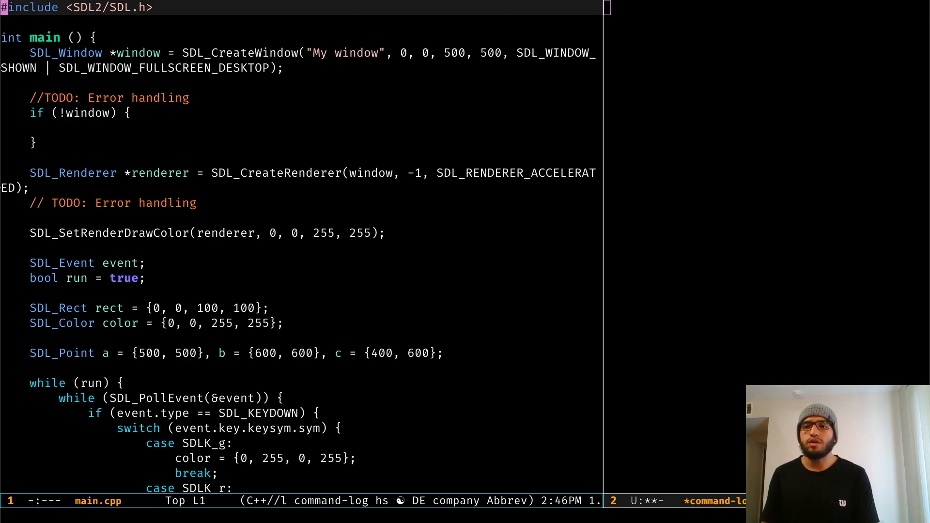
Compile main.cpp with projectile-compile-project, revealing the missing-semicolon error on line 7.
key("M-x")
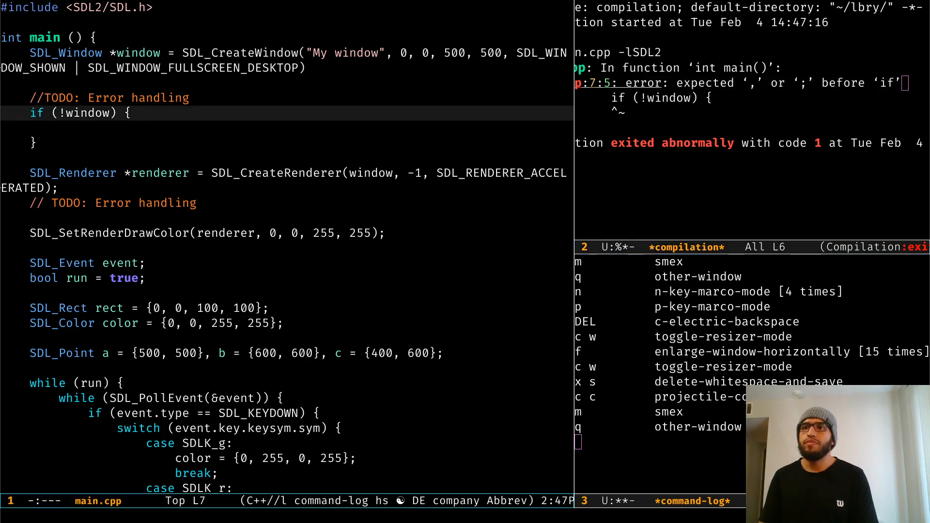
Add the semicolon after the SDL_CreateWindow line so main.cpp recompiles cleanly.
type(";")
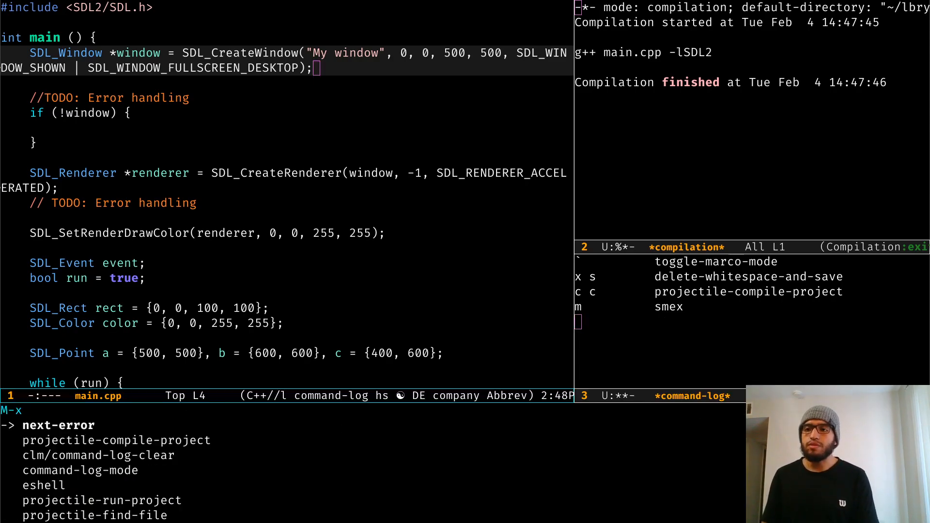
type("projectile-find")
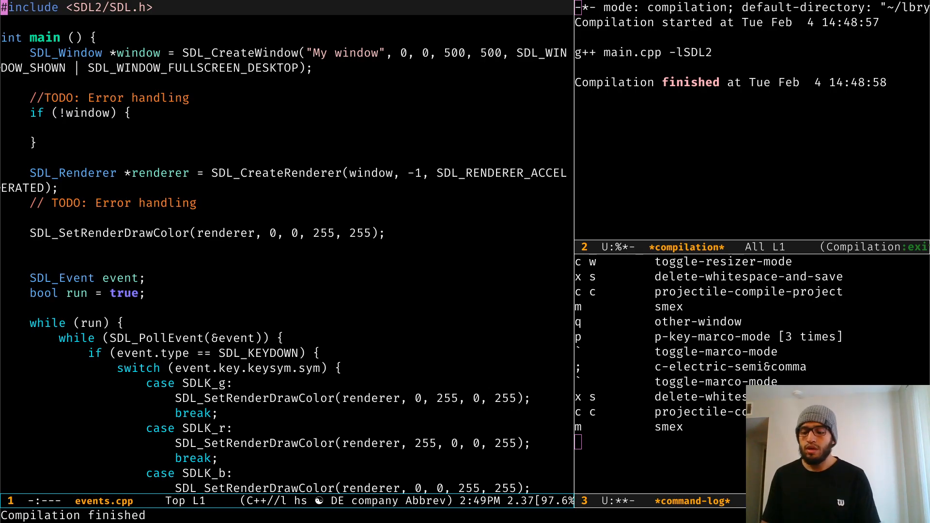
Run the project via projectile-run-project with ./a.out, showing the blue window and triangle.
type("projecrunpr")
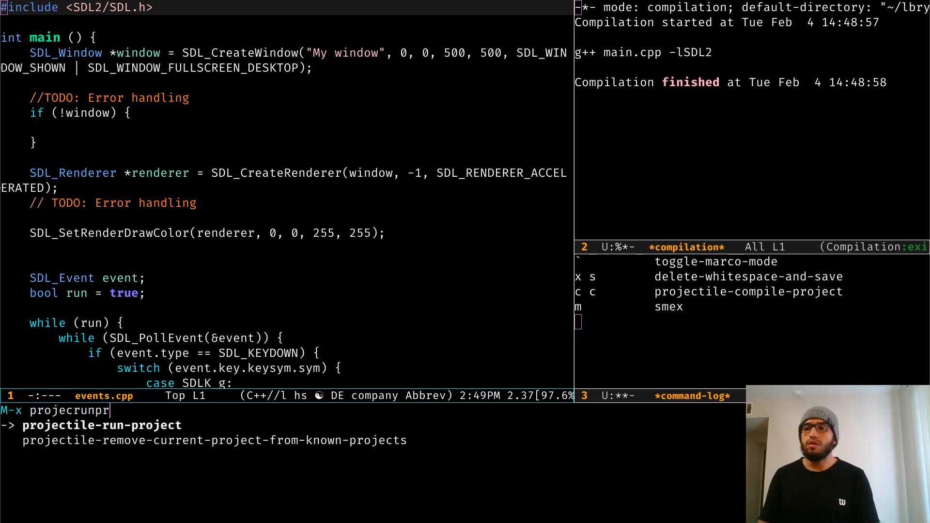
key("Return")
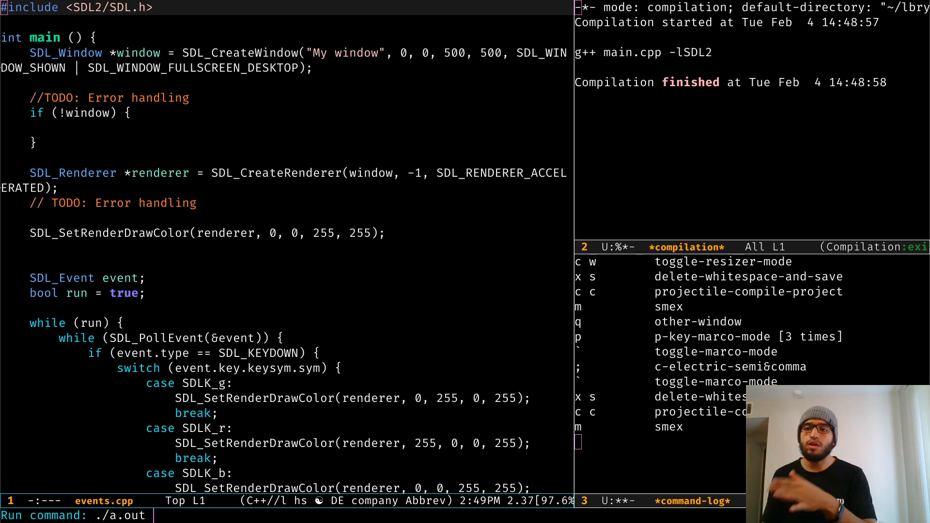
key("Return")
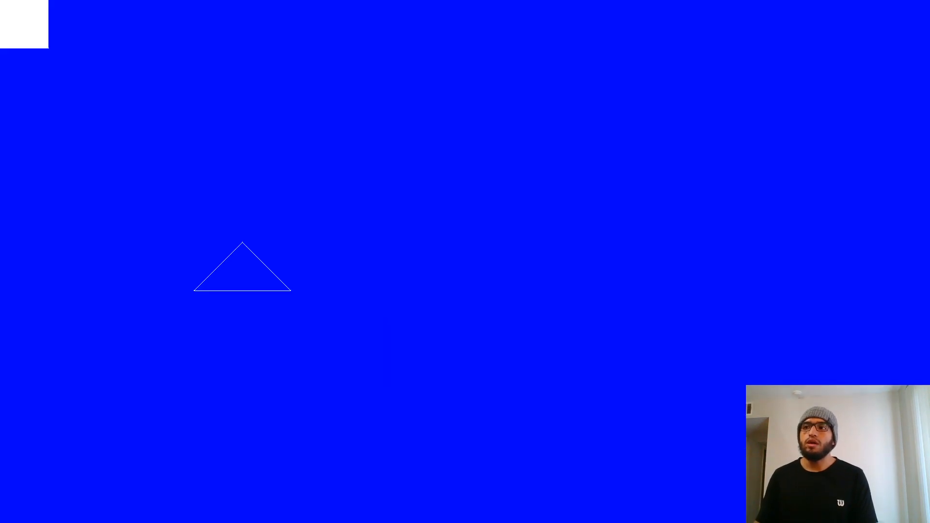